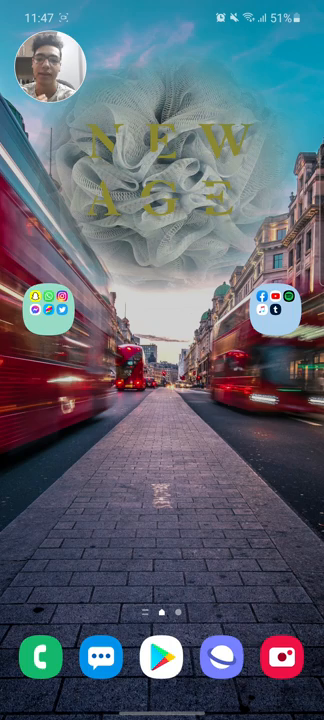
Step: Launch Instagram from the home screen folder to show its home feed
click(266, 300)
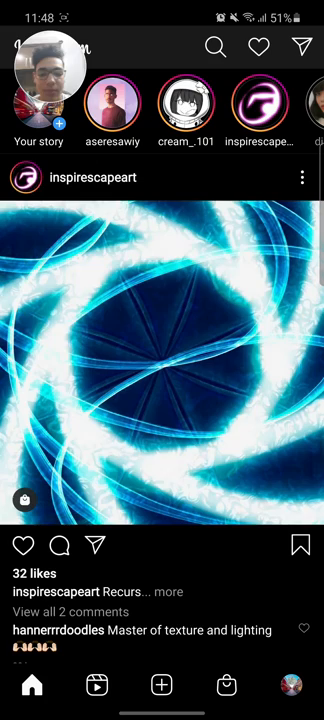
click(296, 684)
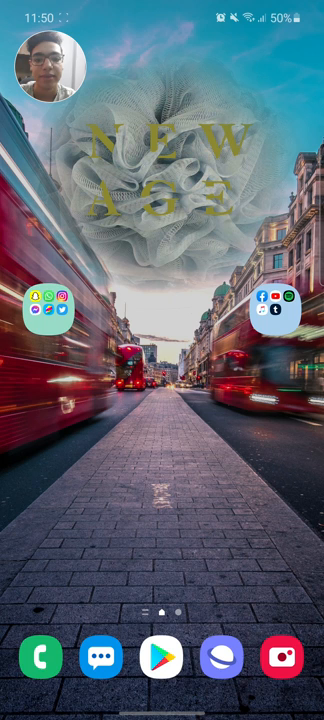
Step: Launch the Camera app from the dock in Photo mode
click(280, 656)
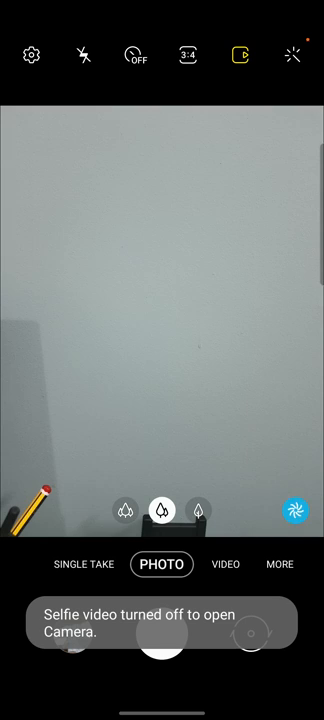